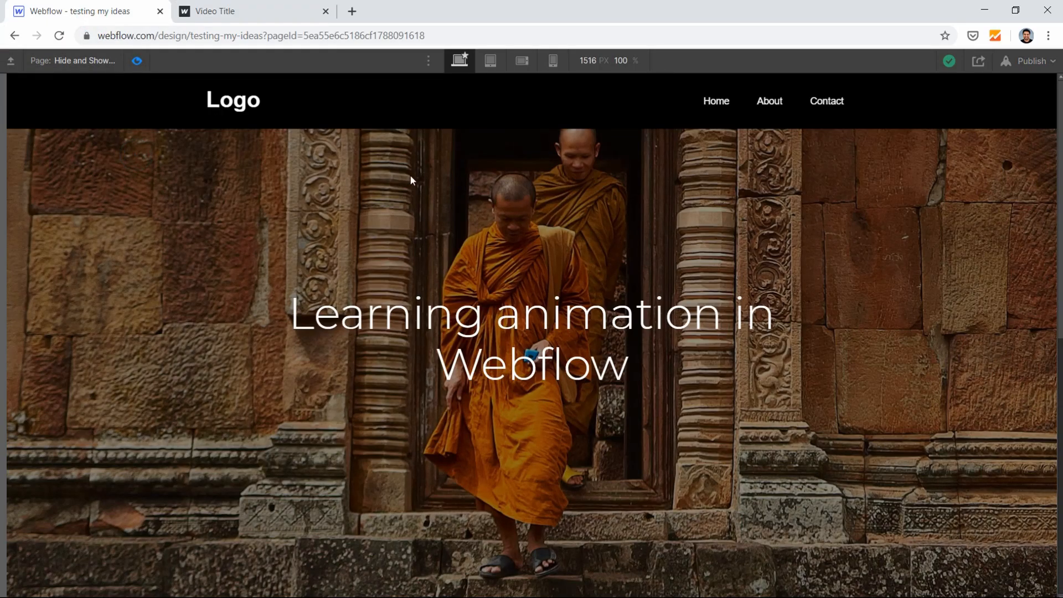
pyautogui.moveTo(342, 257)
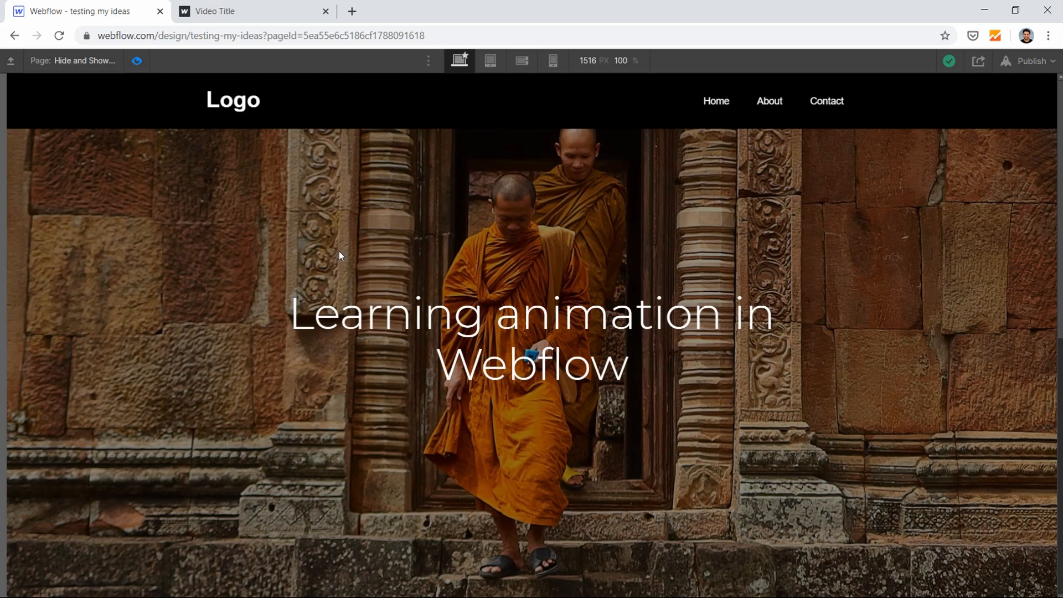
# Step: Drop a default Navbar from the Add panel and place it at the top of the Body
pyautogui.scroll(-3)
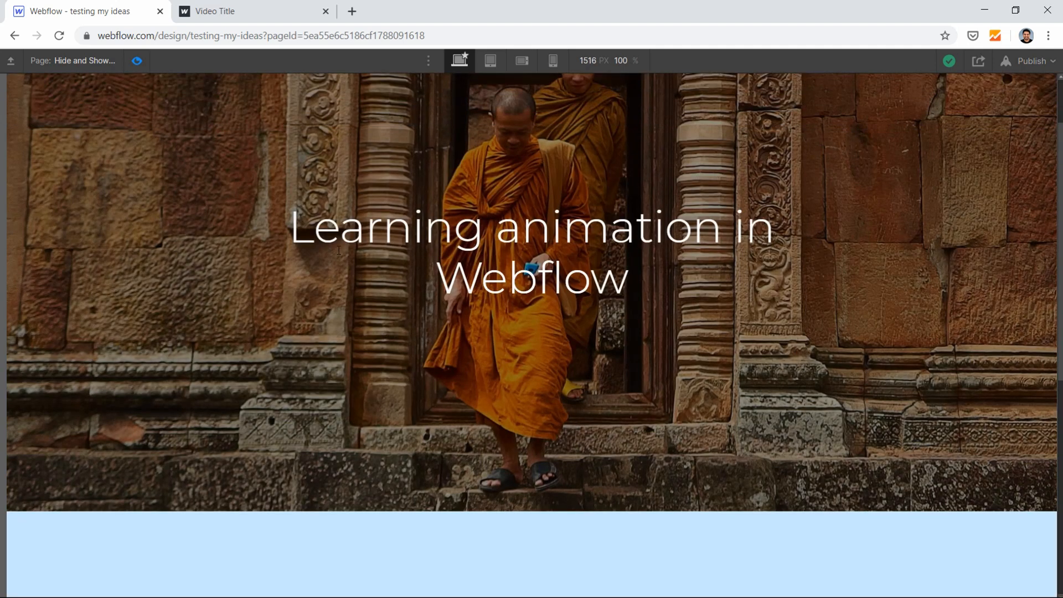
pyautogui.moveTo(248, 98)
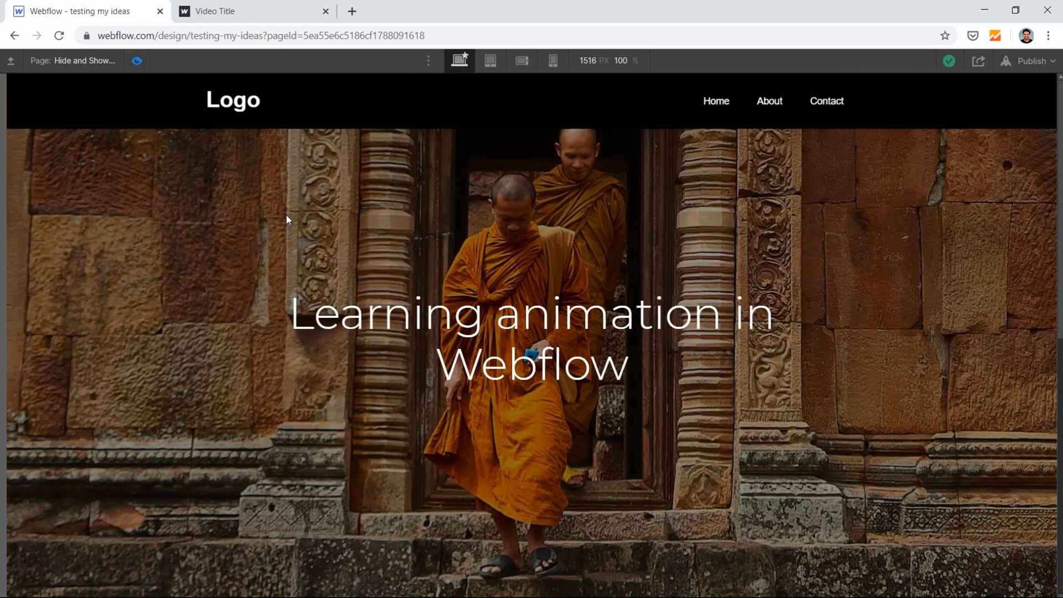
pyautogui.moveTo(1057, 113)
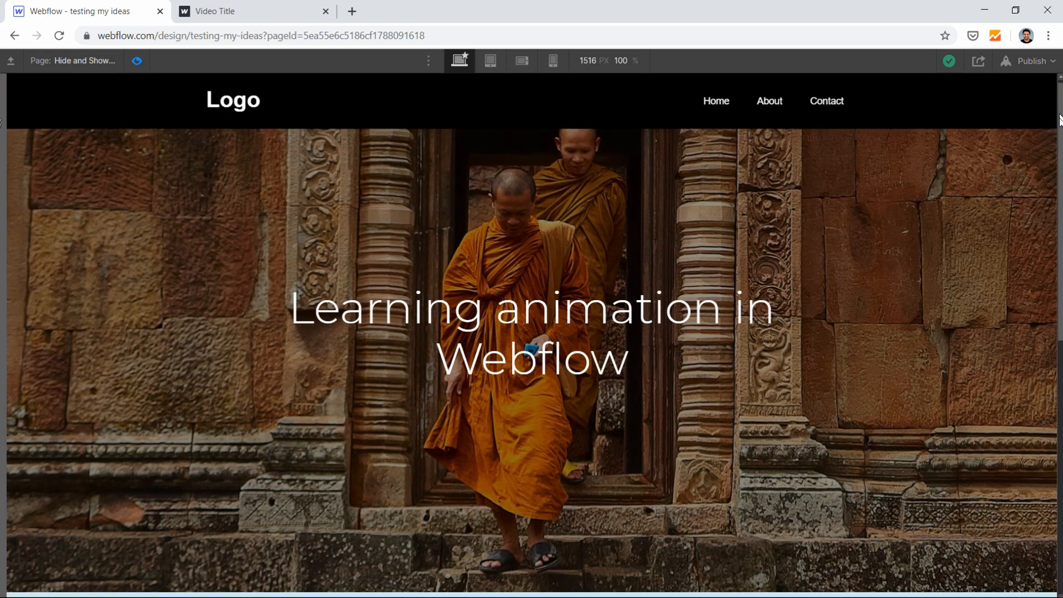
pyautogui.scroll(-3)
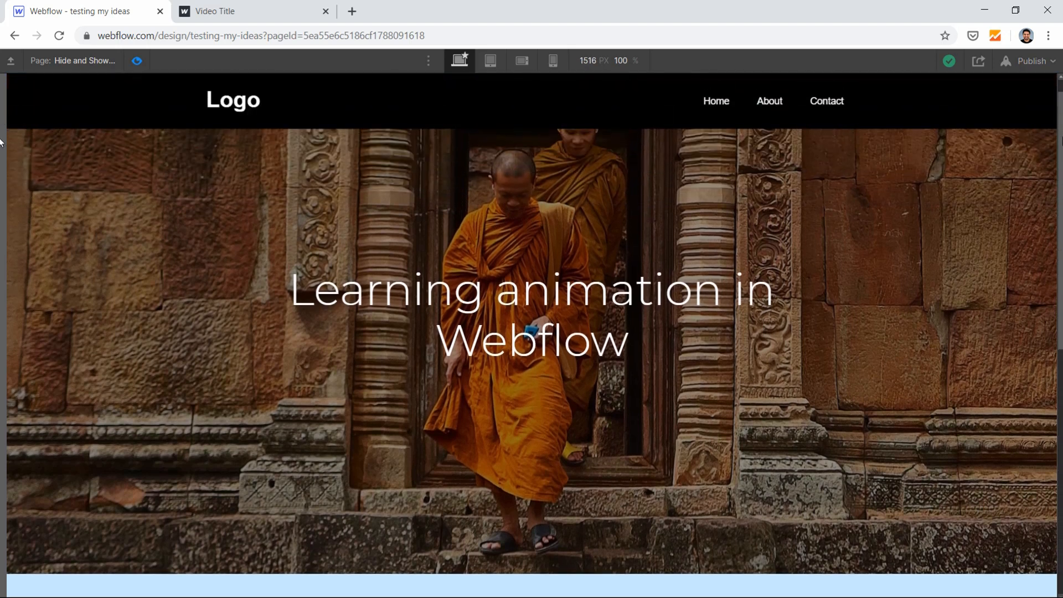
pyautogui.scroll(-3)
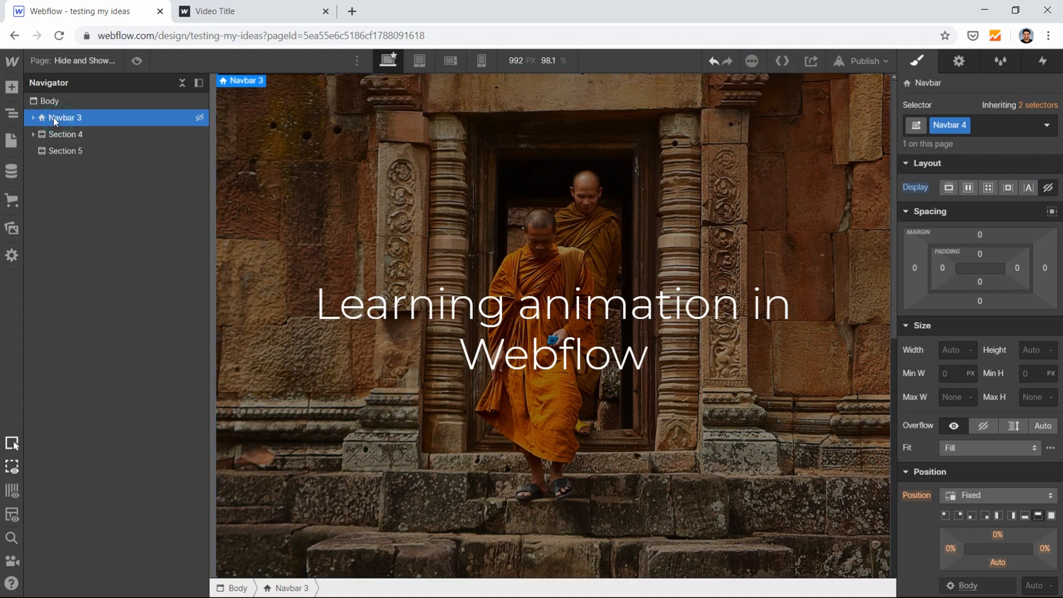
pyautogui.click(10, 87)
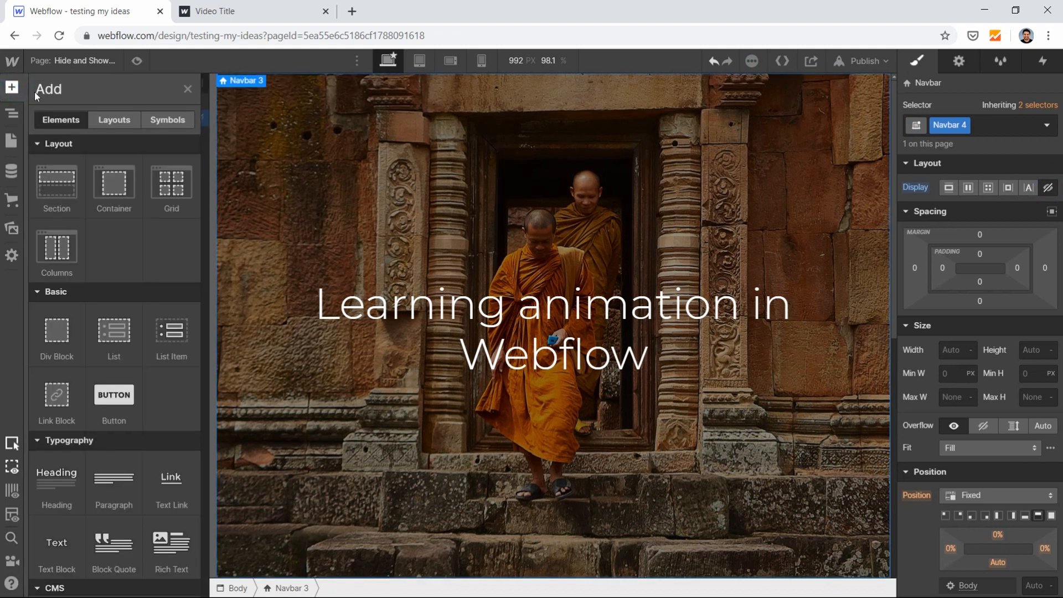
pyautogui.moveTo(108, 256)
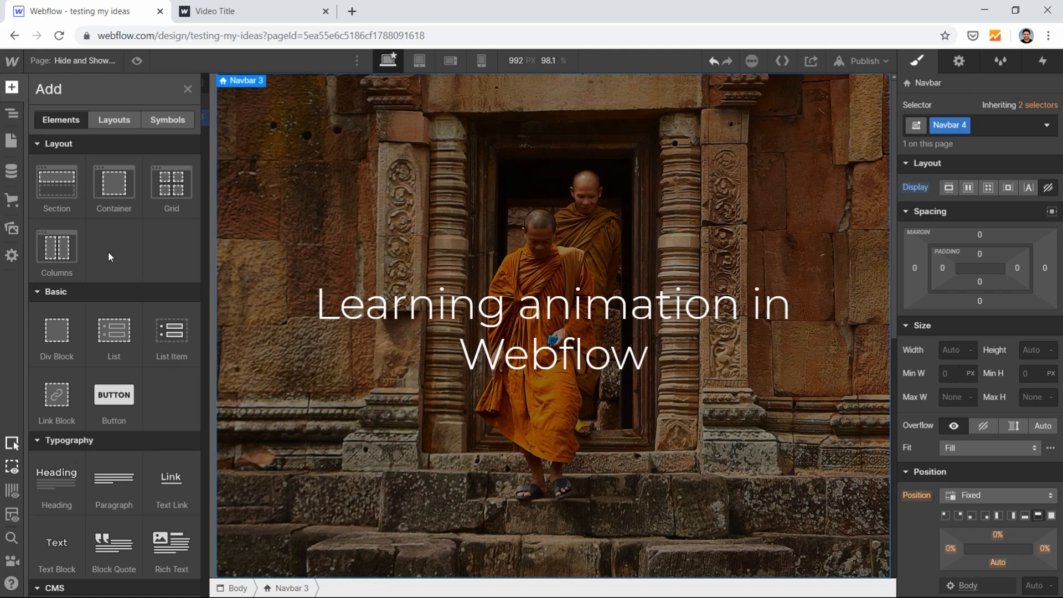
pyautogui.scroll(-3)
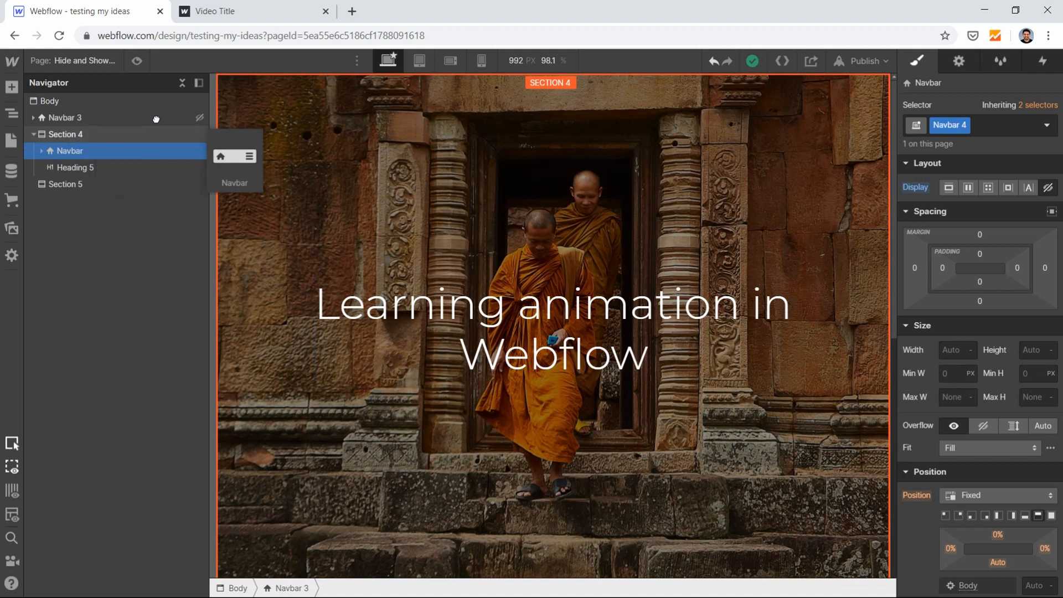
pyautogui.click(64, 134)
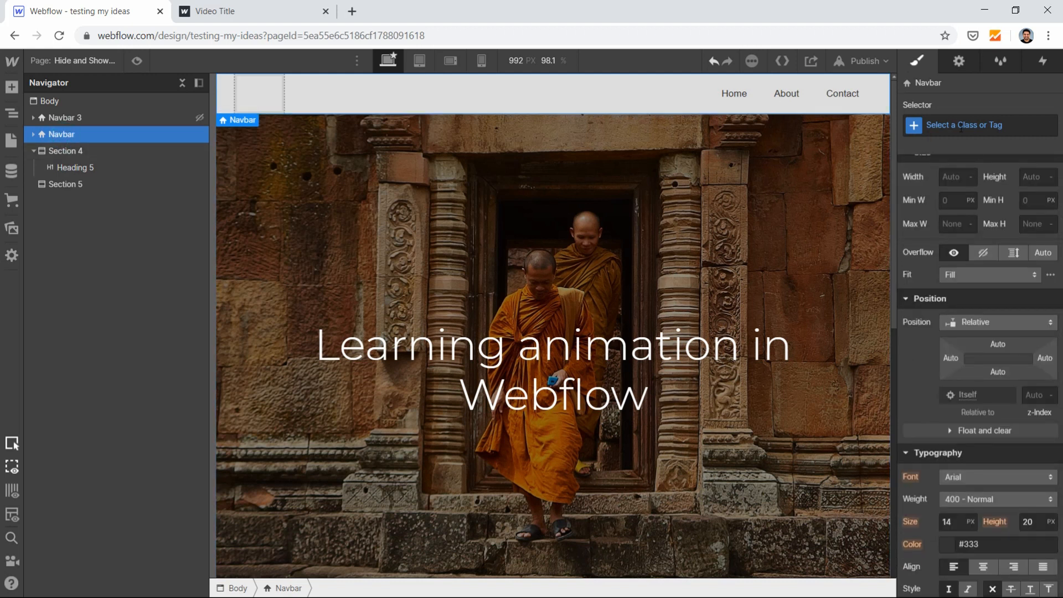
# Step: Create the class scroll-nav on the navbar and set its position to Fixed at the top
pyautogui.click(981, 125)
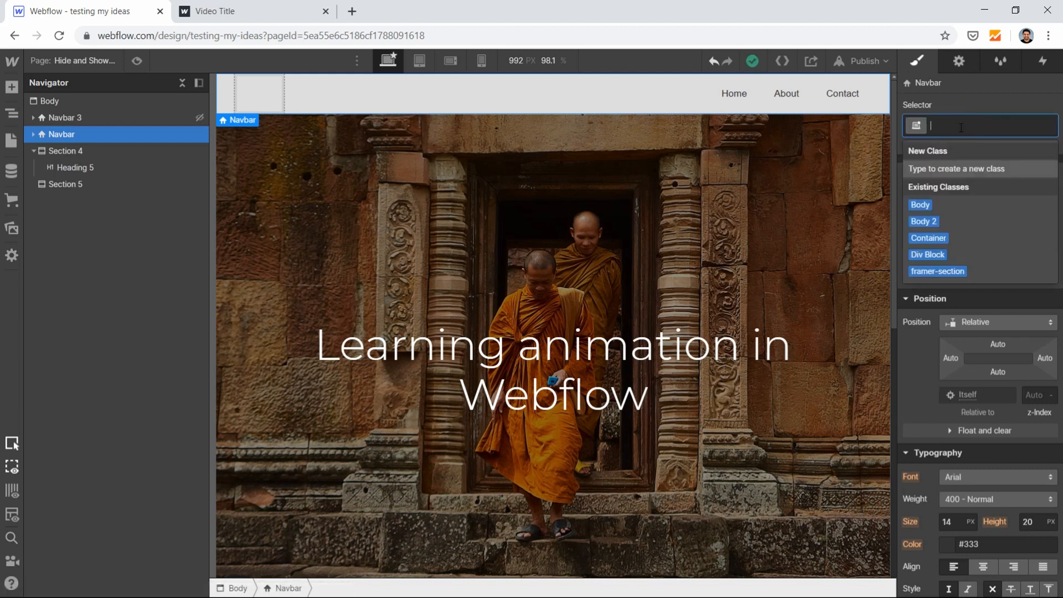
pyautogui.write('scroll-')
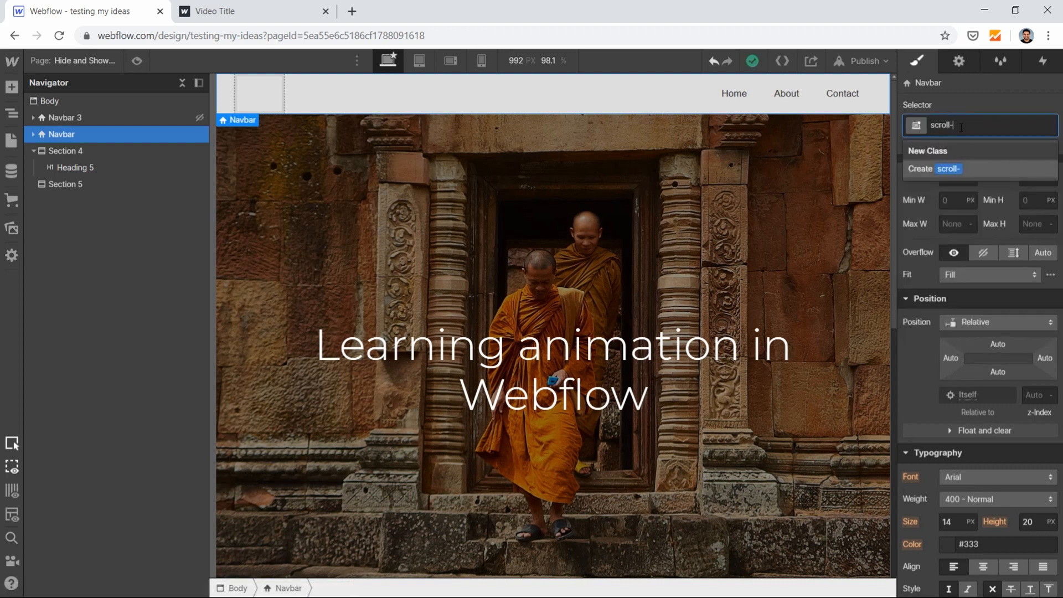
pyautogui.press('Enter')
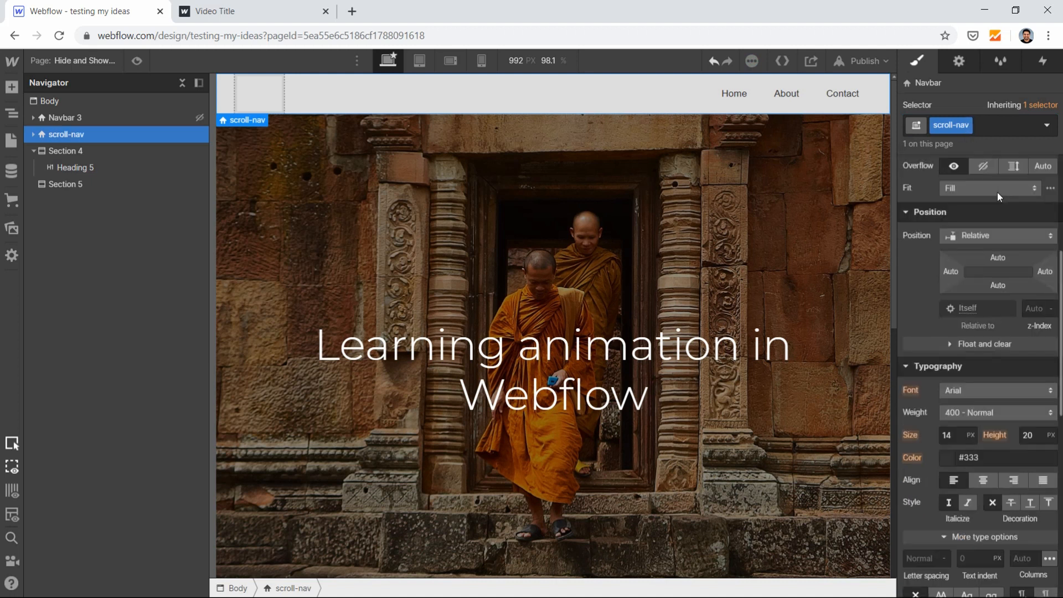
pyautogui.moveTo(972, 242)
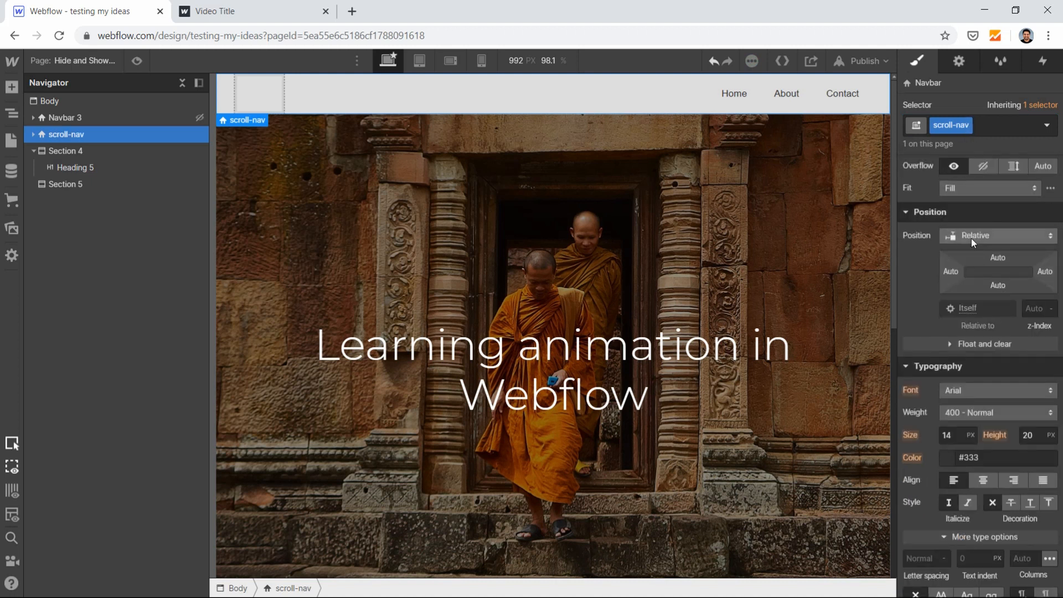
pyautogui.click(998, 235)
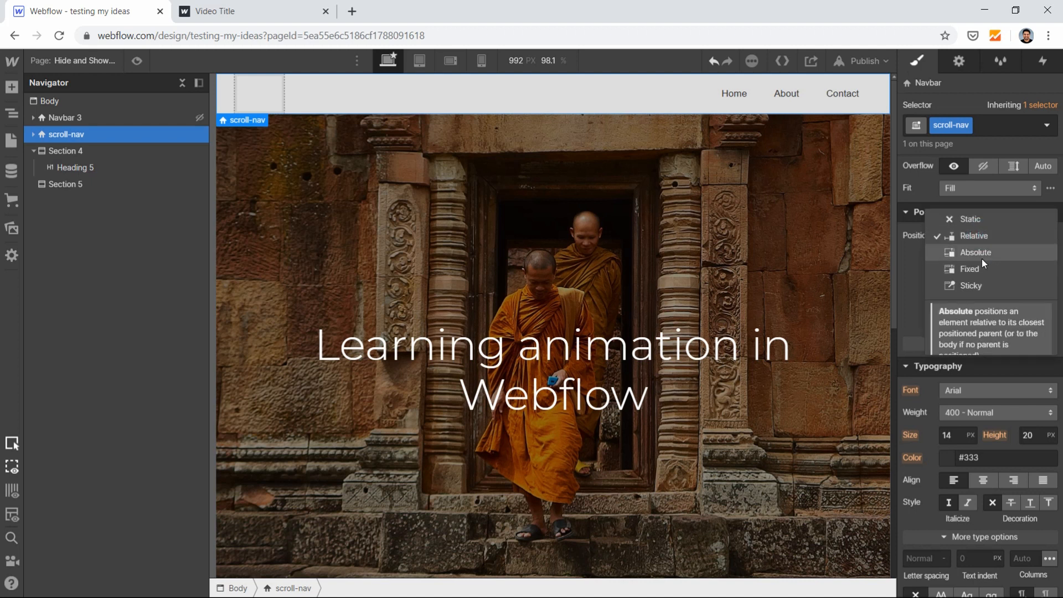
pyautogui.click(970, 268)
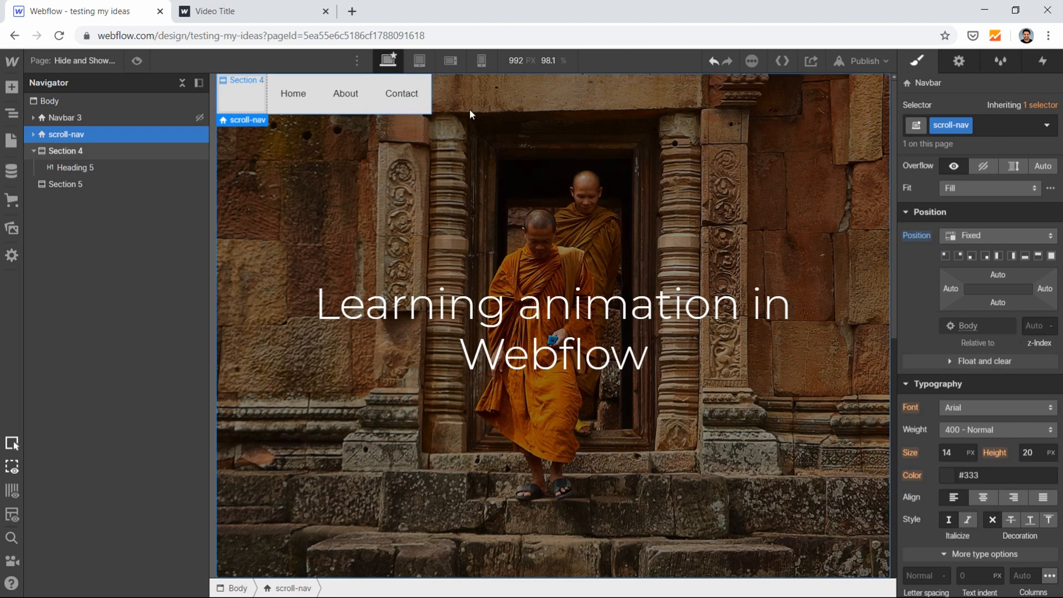
pyautogui.moveTo(556, 212)
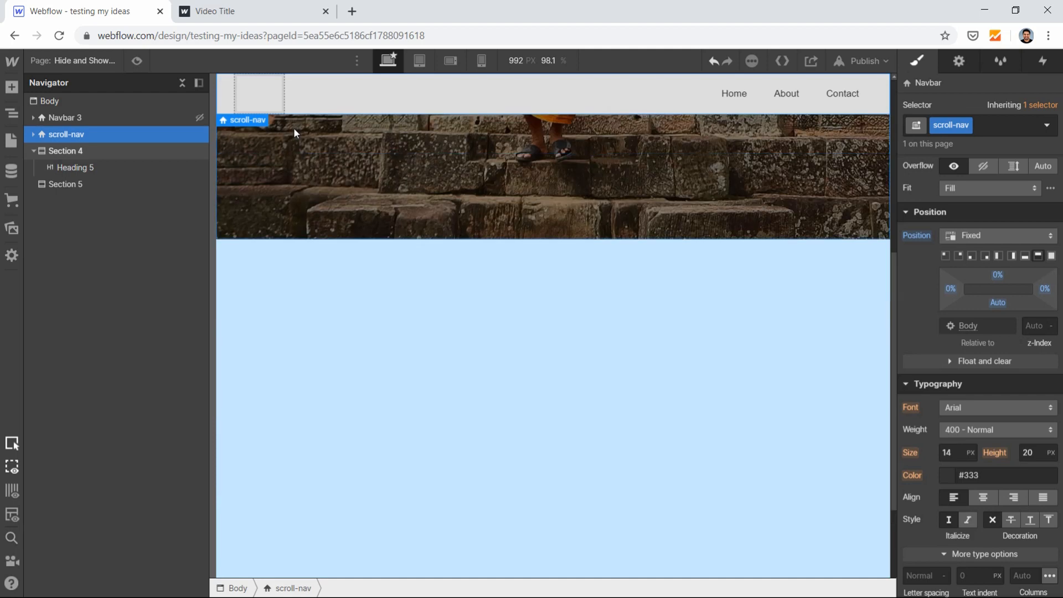
pyautogui.click(137, 60)
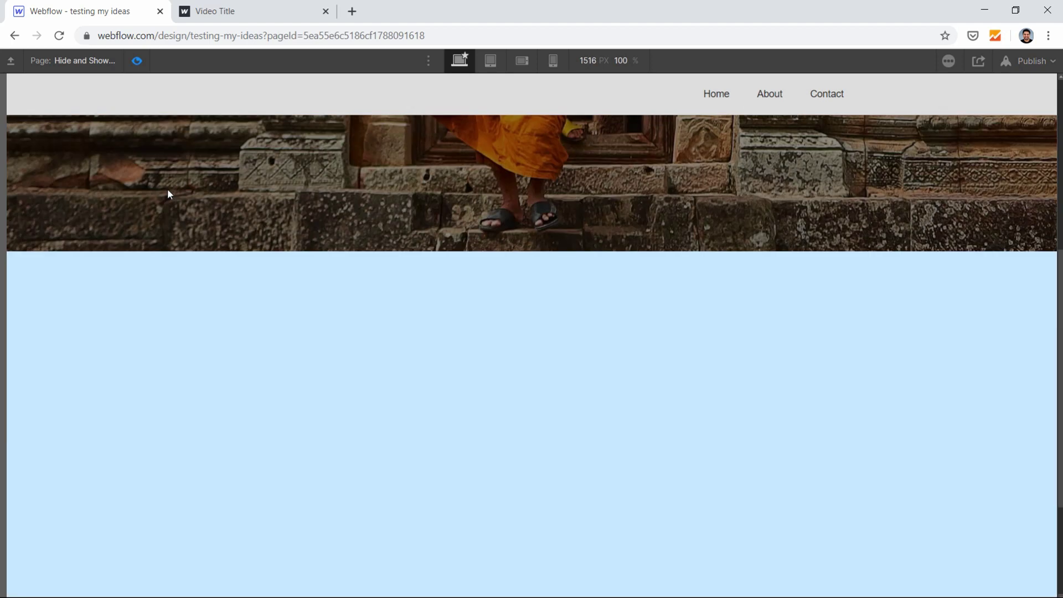
pyautogui.click(138, 61)
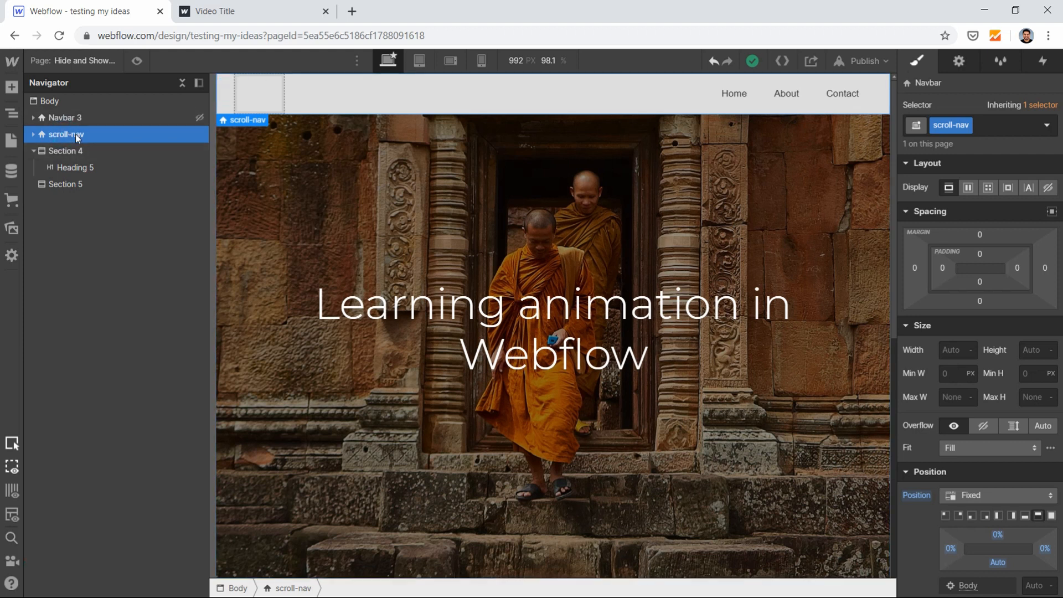
pyautogui.moveTo(1044, 61)
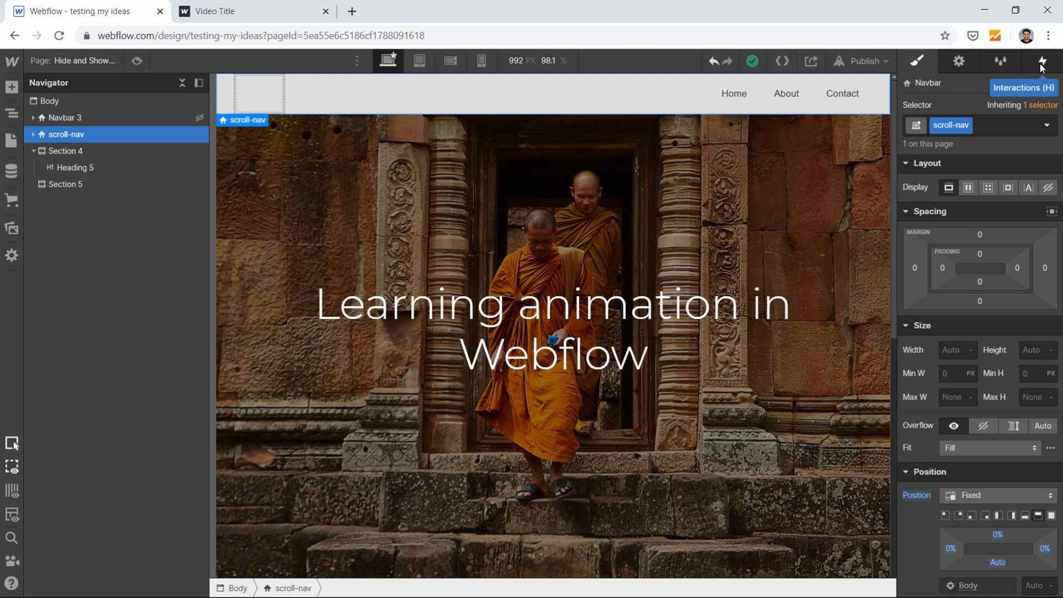
# Step: Add a Page scrolled trigger whose scroll-down action is Start an animation
pyautogui.click(1043, 62)
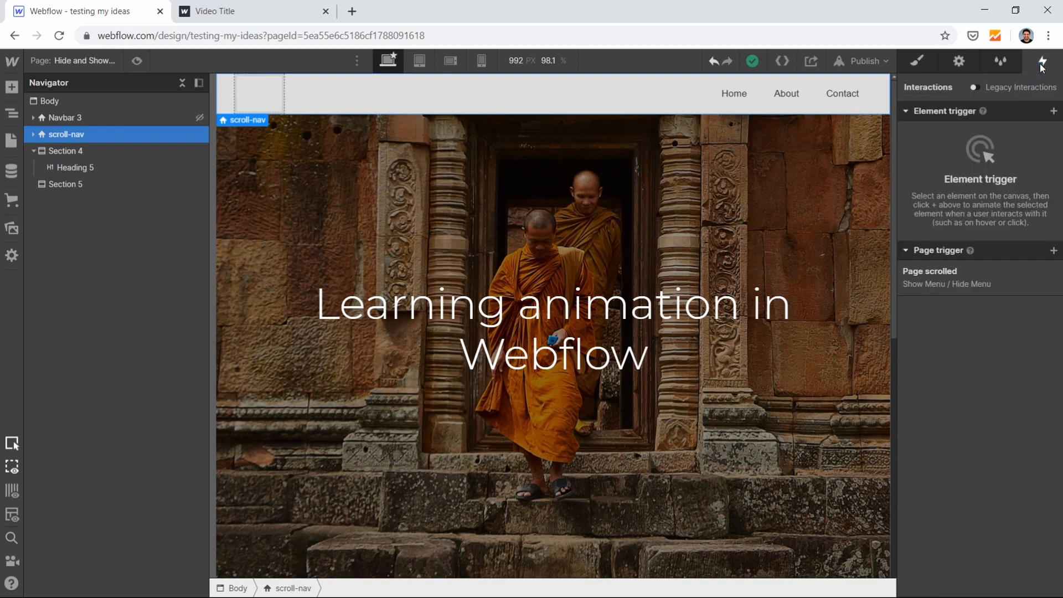
pyautogui.moveTo(1037, 208)
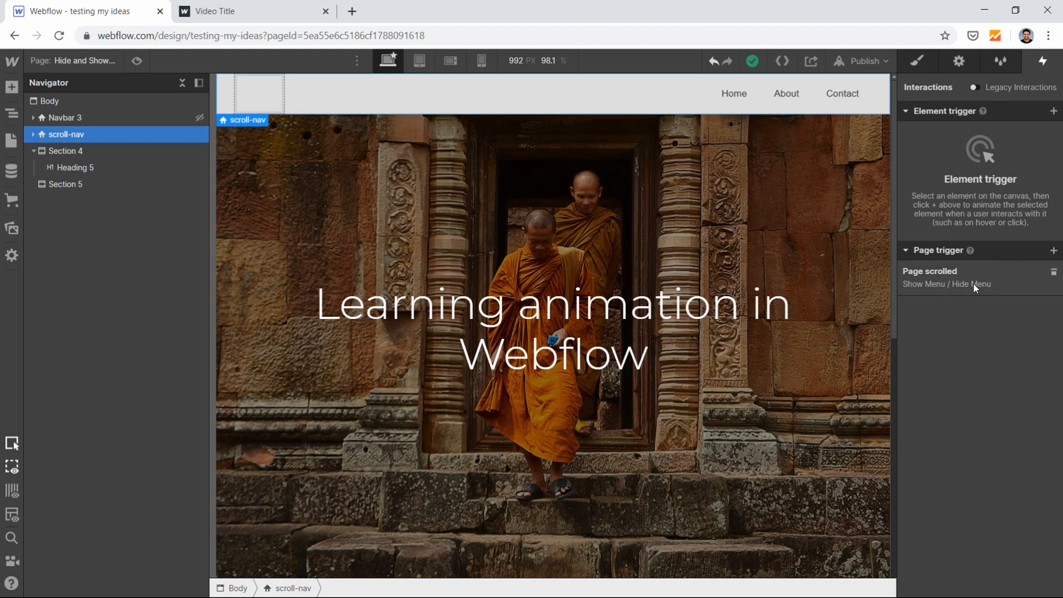
pyautogui.moveTo(1055, 275)
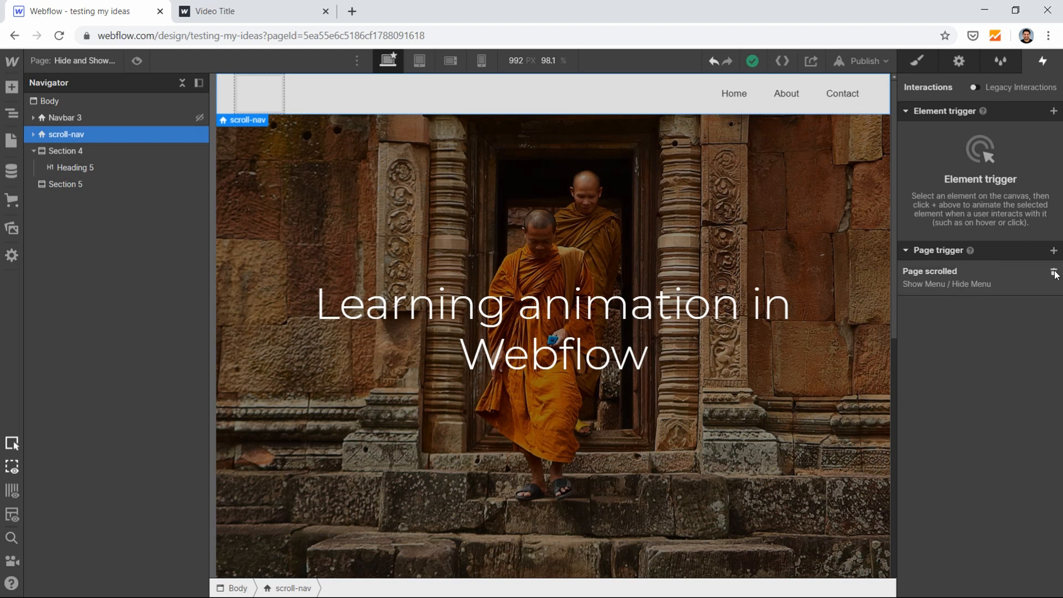
pyautogui.click(1054, 251)
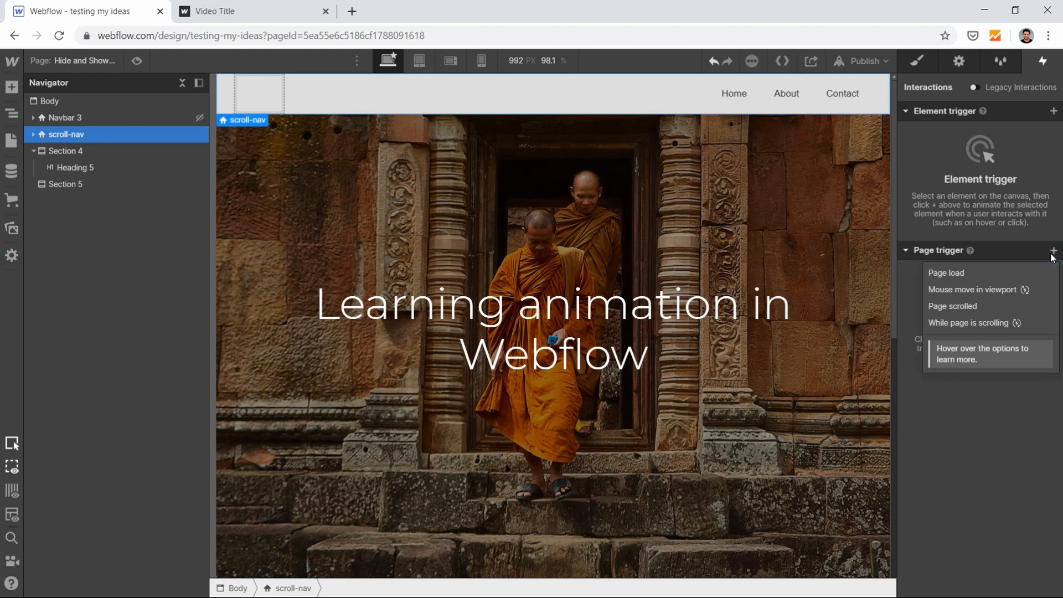
pyautogui.moveTo(1055, 250)
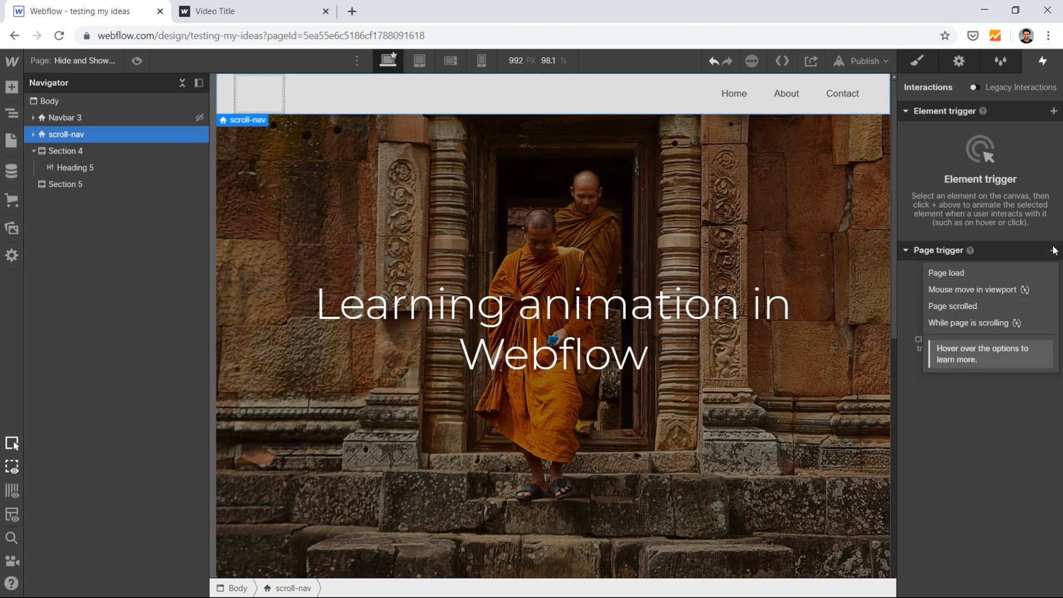
pyautogui.click(953, 306)
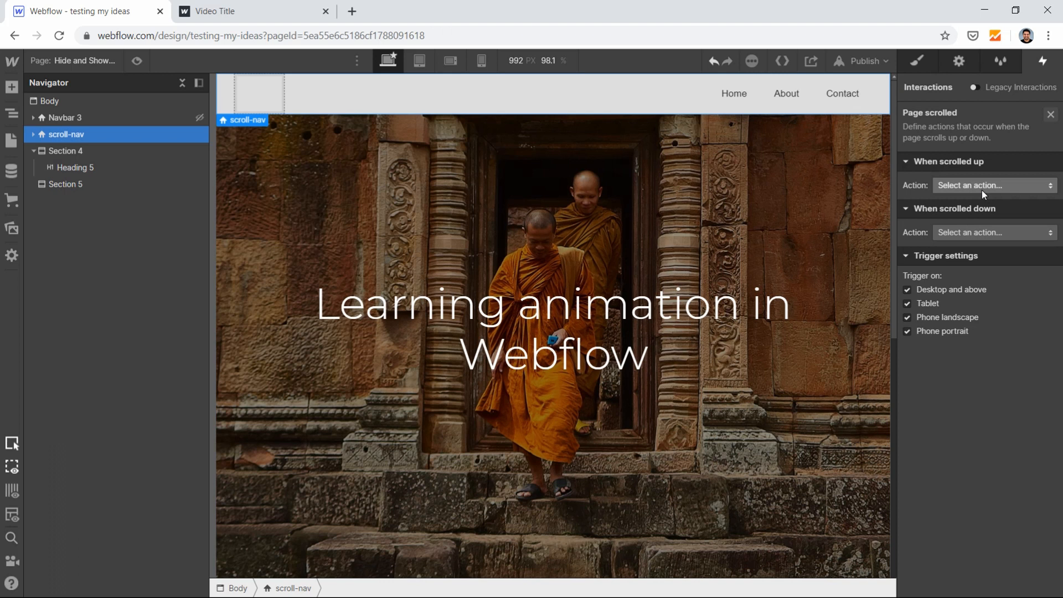
pyautogui.moveTo(967, 239)
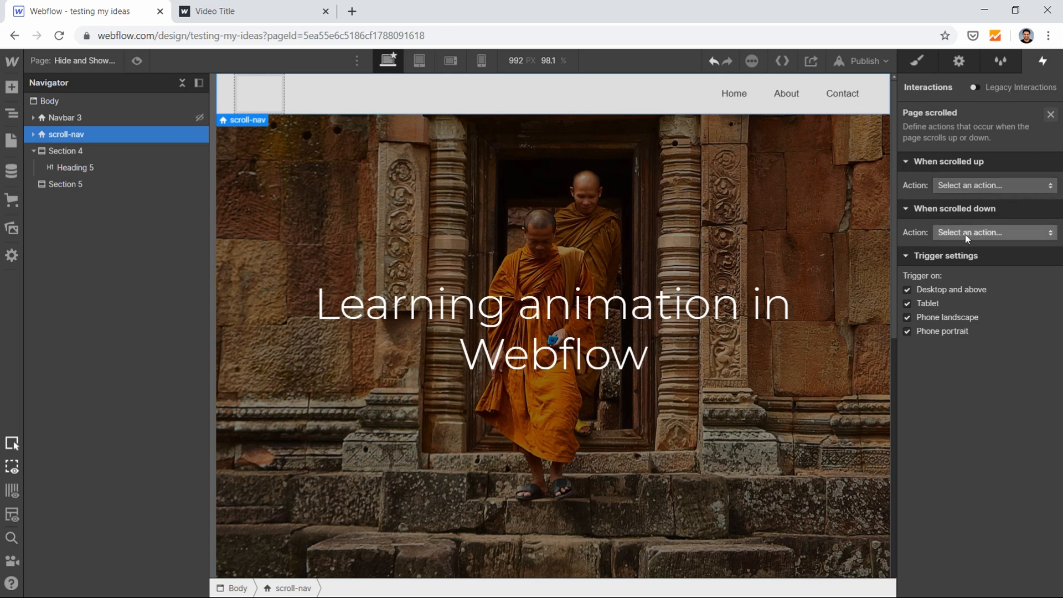
pyautogui.click(995, 233)
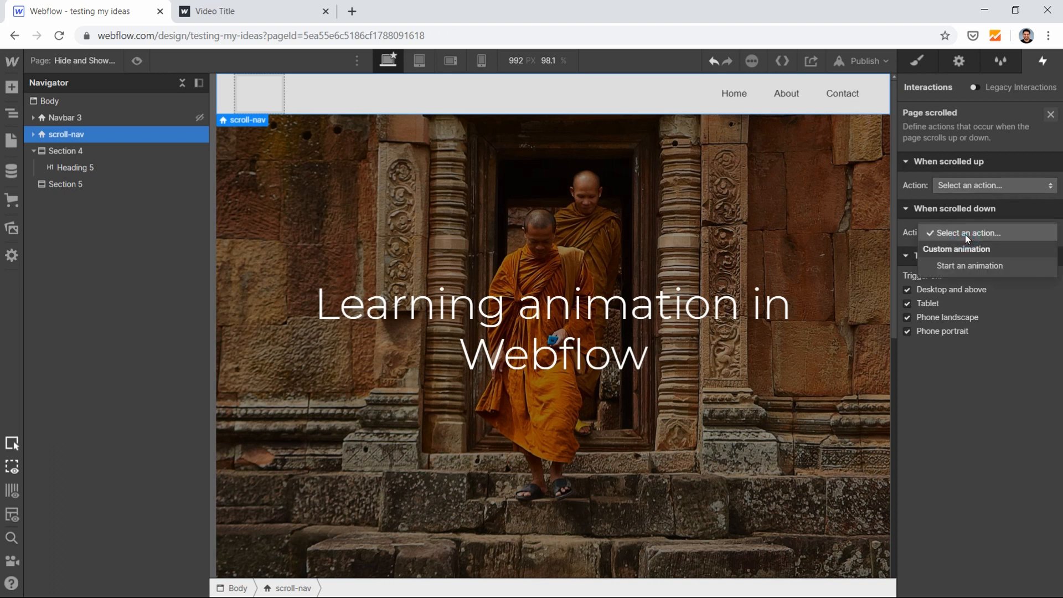
pyautogui.click(969, 266)
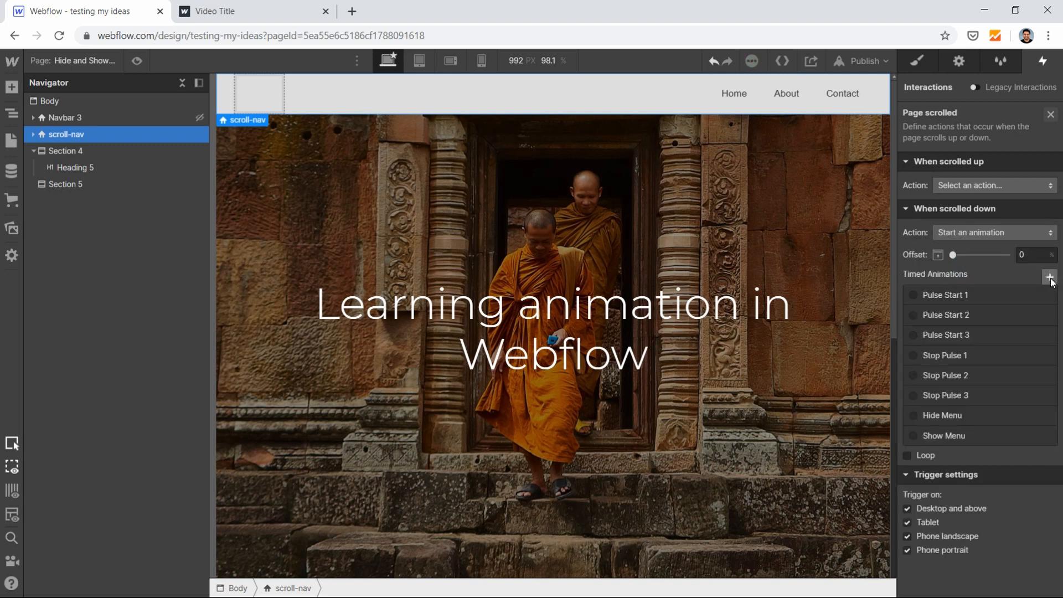
# Step: Create a timed animation named Show 1 and bring up its action list
pyautogui.click(1050, 275)
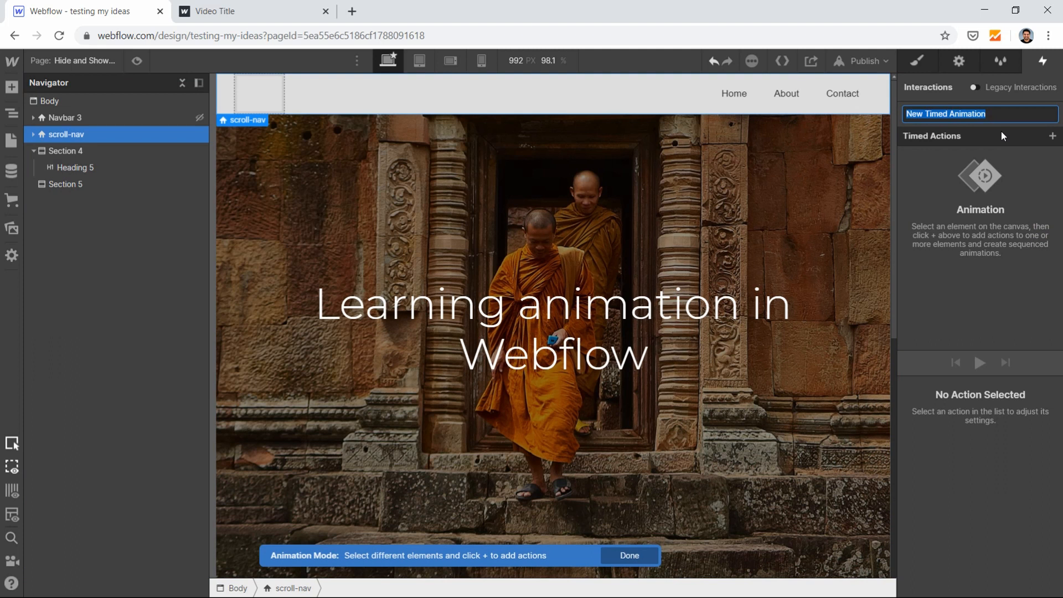
pyautogui.write('Show')
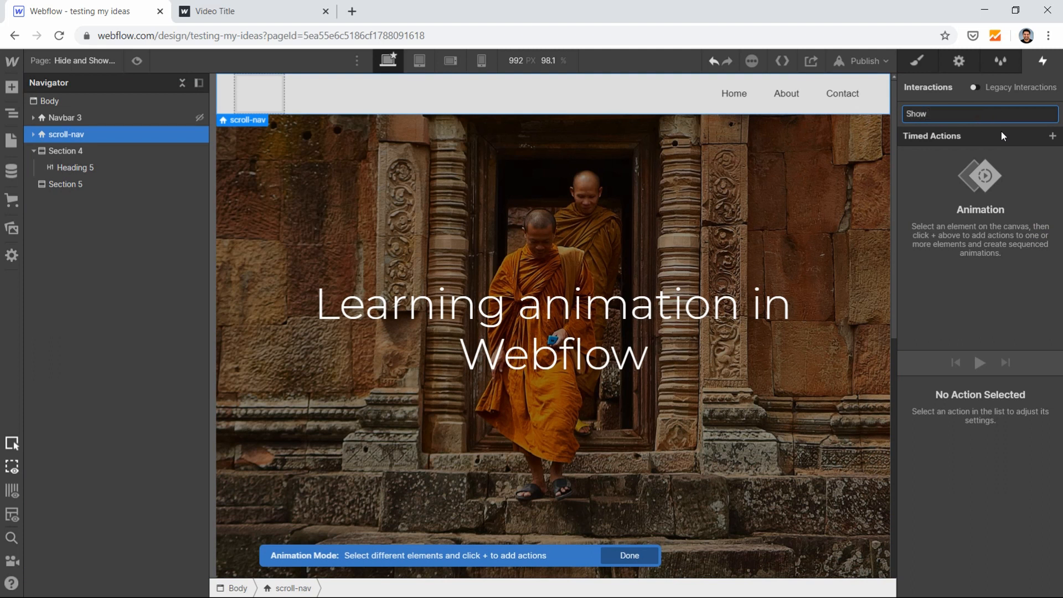
pyautogui.write('1')
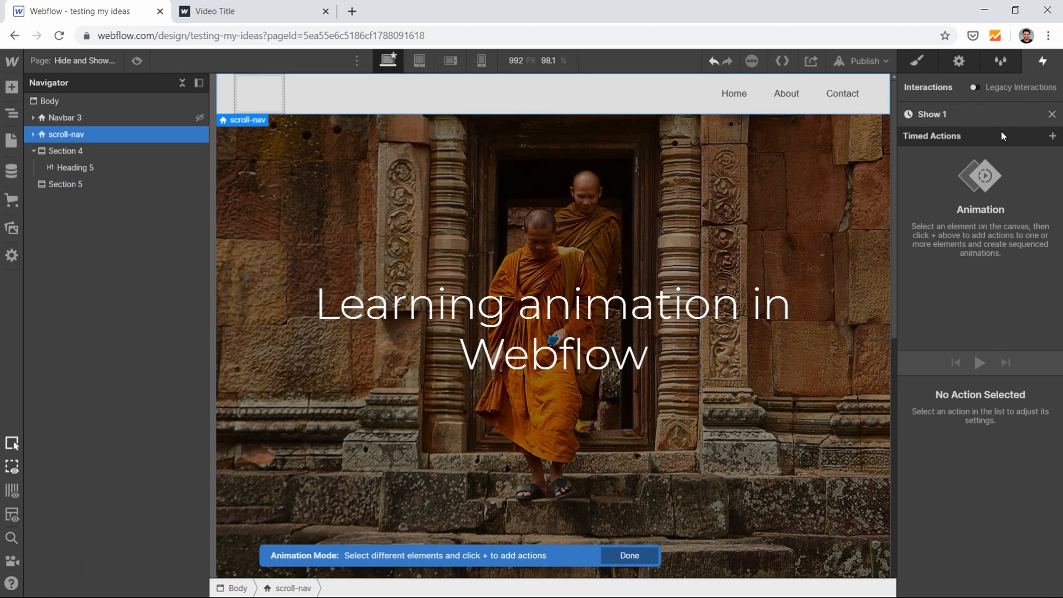
pyautogui.moveTo(1030, 150)
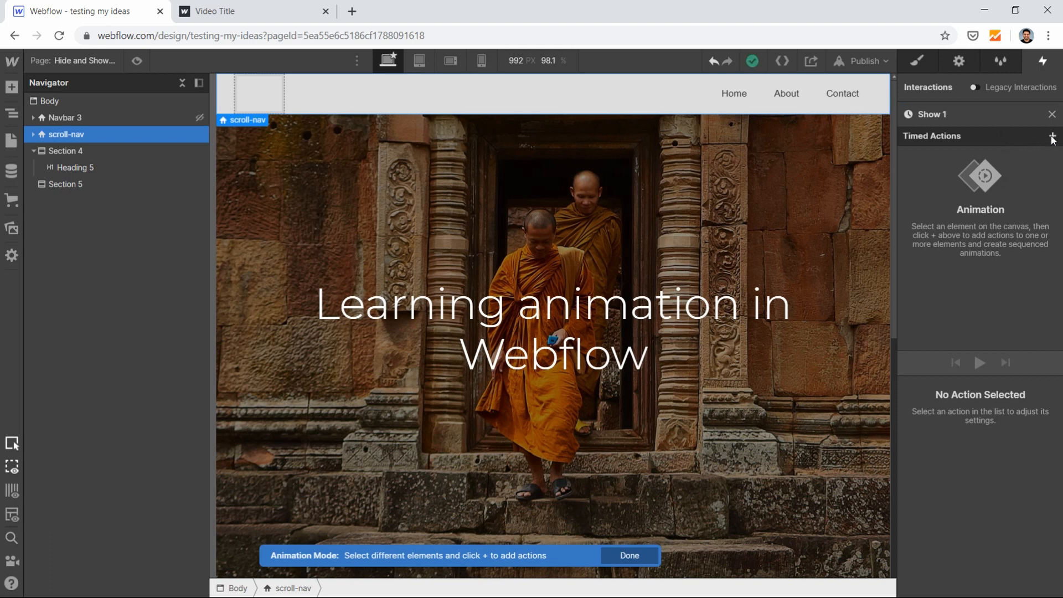
pyautogui.click(1053, 137)
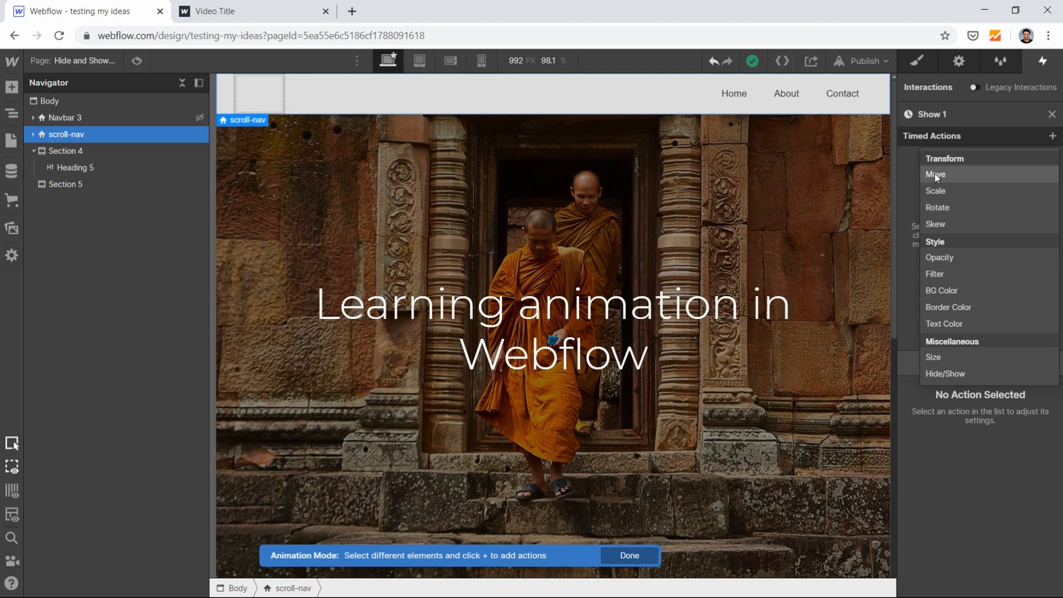
# Step: Add a Move action on scroll-nav shifting it by -100% on Y
pyautogui.click(935, 174)
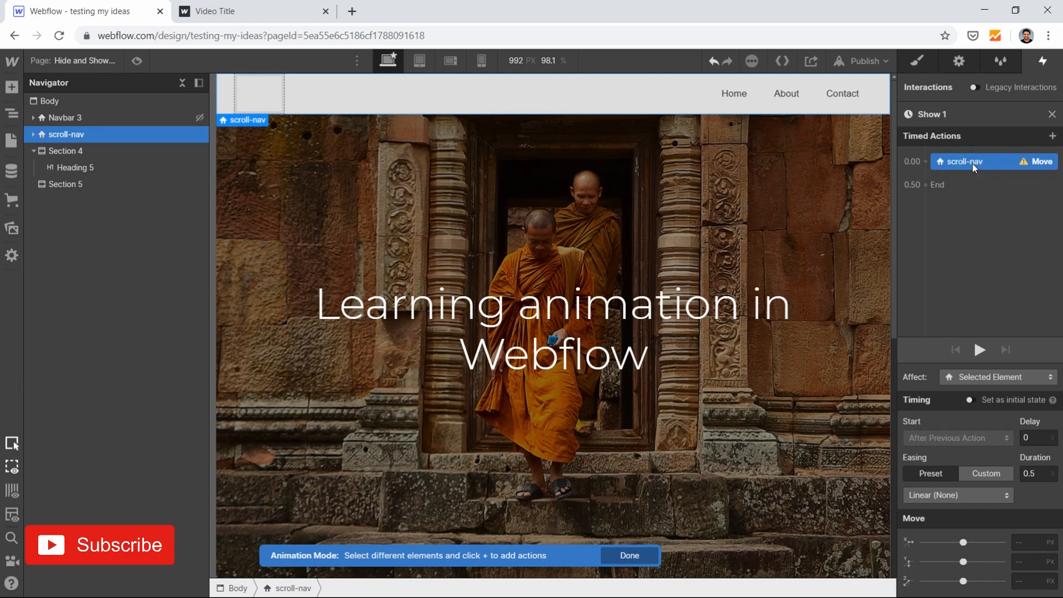
pyautogui.moveTo(998, 464)
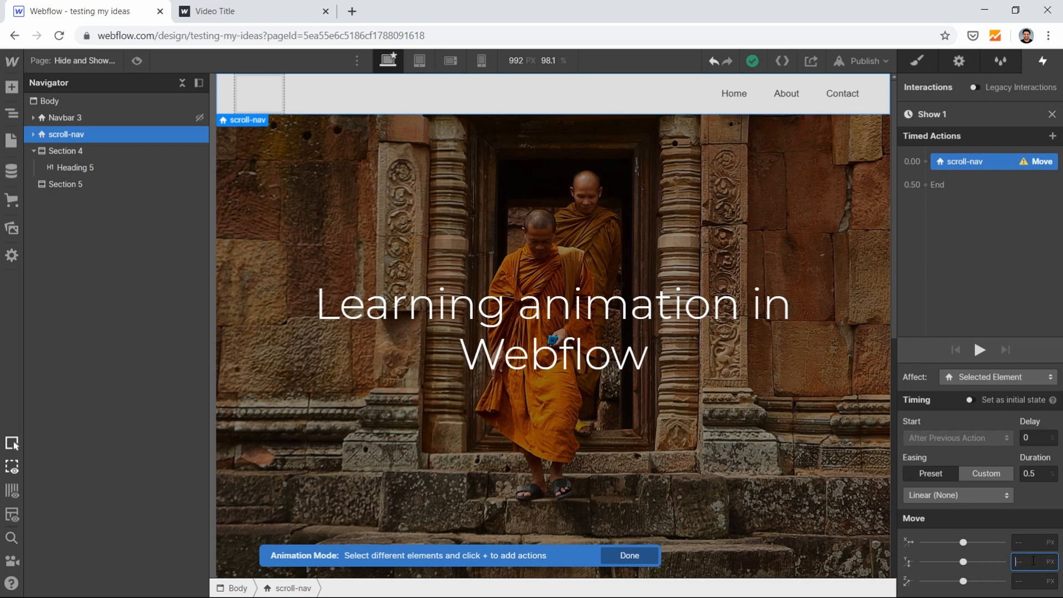
pyautogui.moveTo(971, 241)
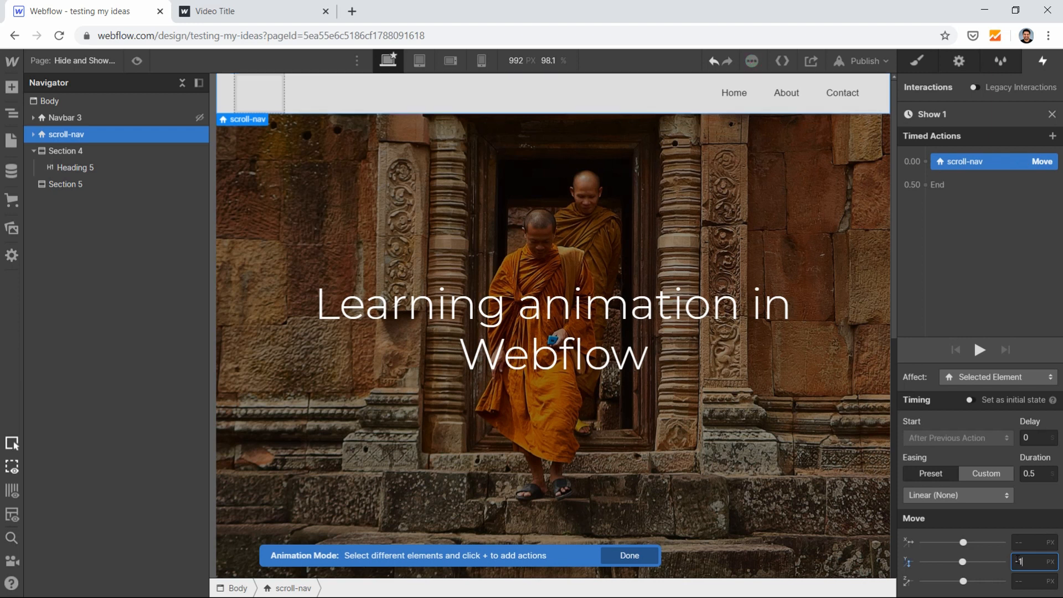
pyautogui.write('-100')
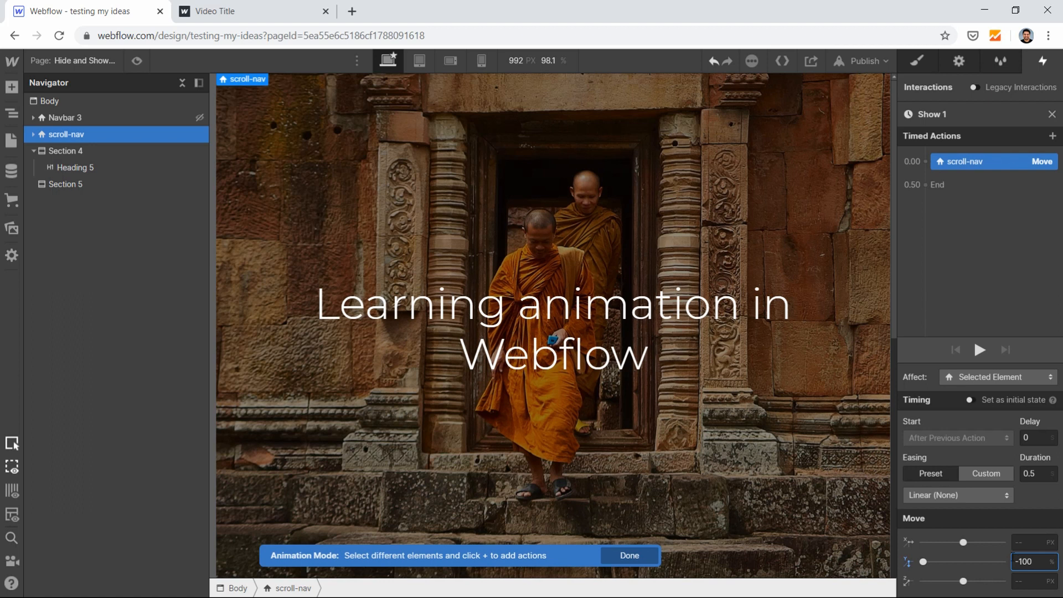
# Step: Set the move's easing to Ease Out with a 0.3 second duration
pyautogui.click(958, 495)
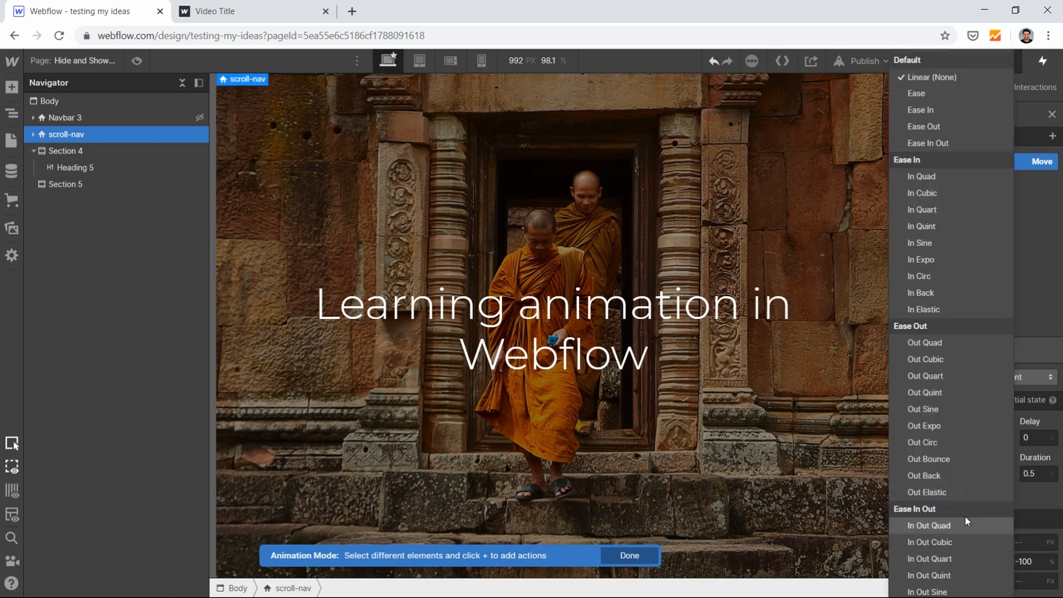
pyautogui.moveTo(939, 293)
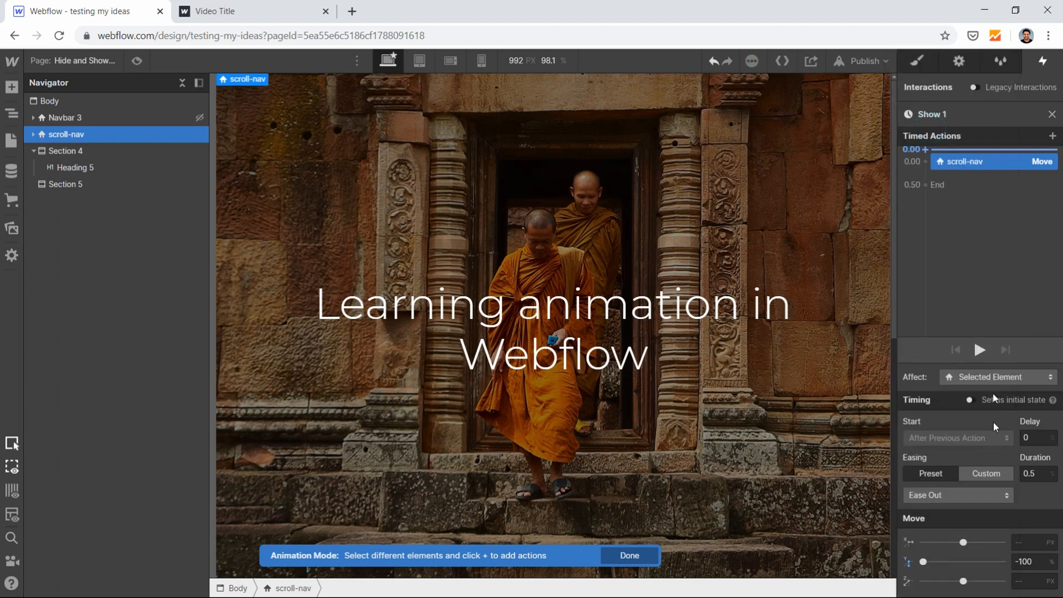
pyautogui.click(1035, 475)
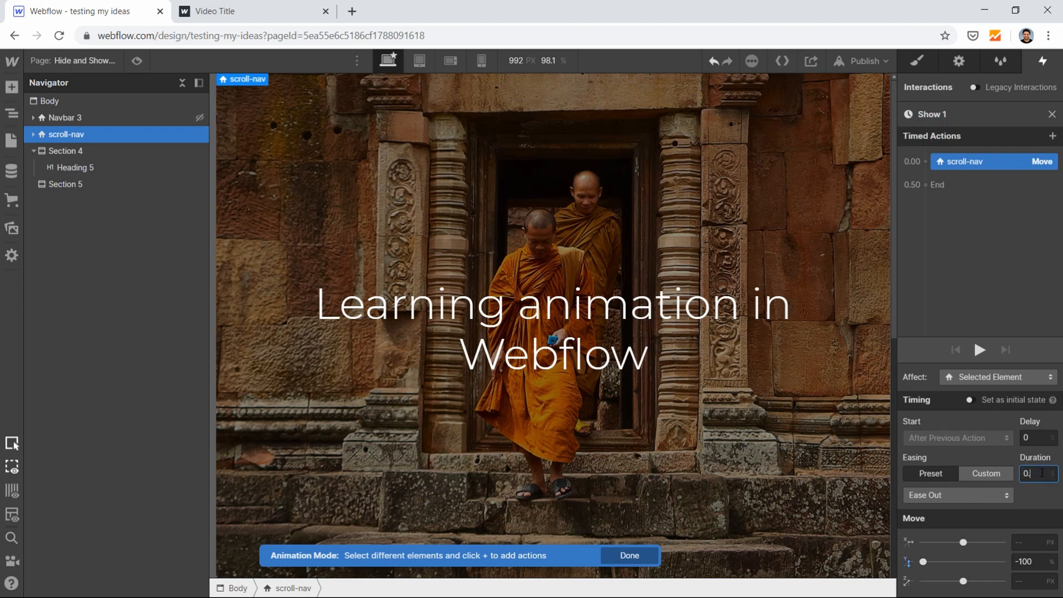
pyautogui.write('0.3')
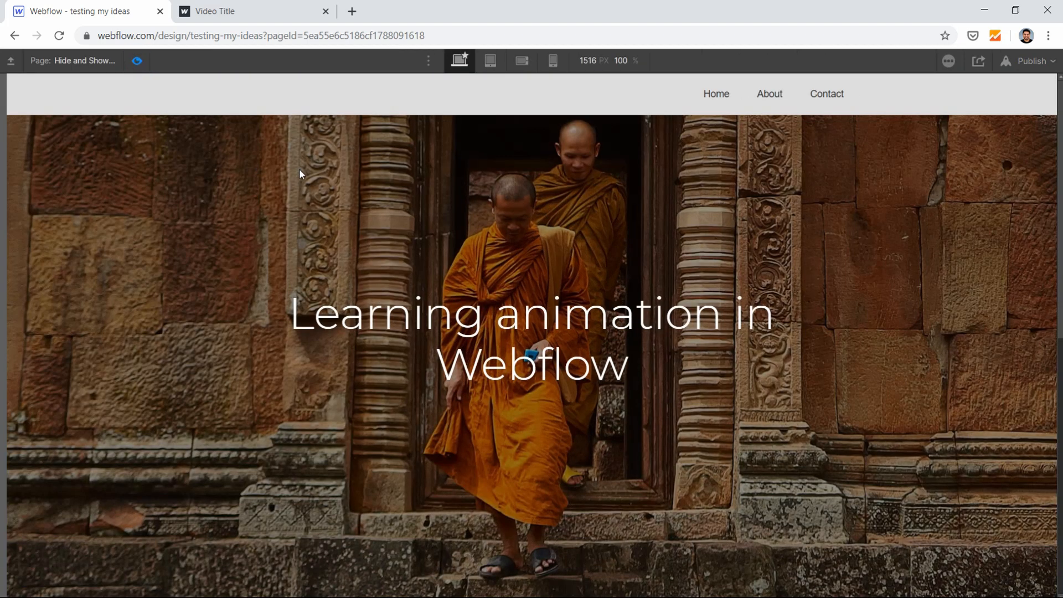
# Step: Scroll the previewed page before leaving Animation Mode back to the Page scrolled panel
pyautogui.scroll(-3)
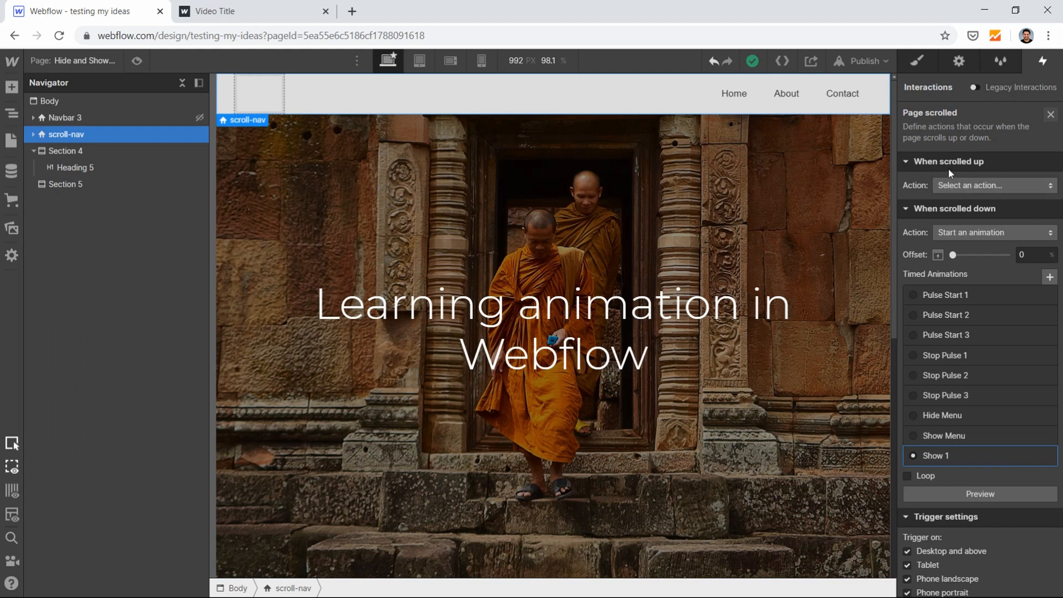
# Step: Set scroll-up to Start an animation and choose the new timed animation Show 2
pyautogui.click(995, 186)
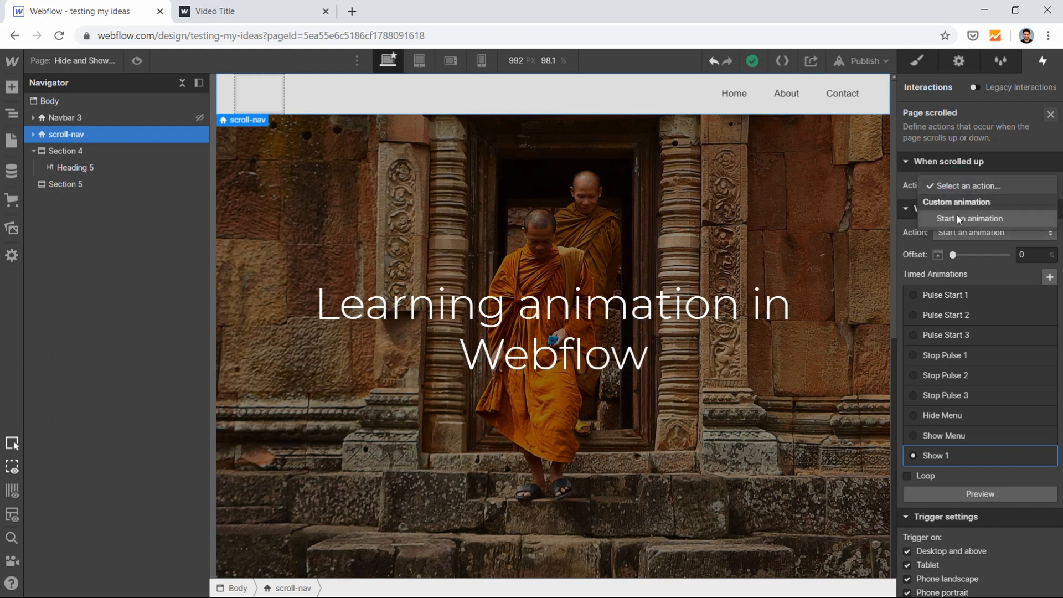
pyautogui.click(970, 219)
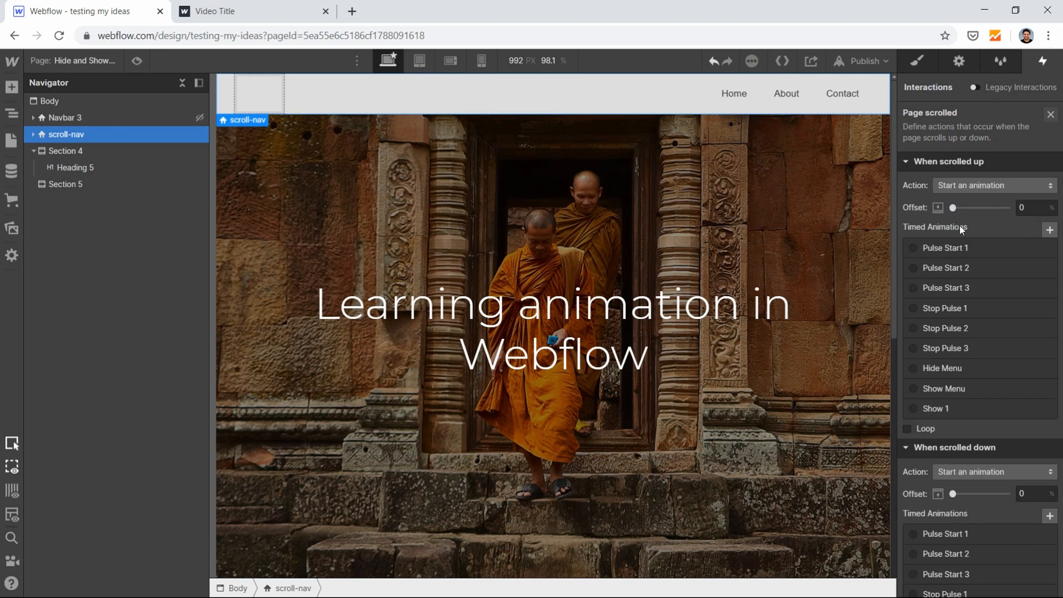
pyautogui.moveTo(1052, 416)
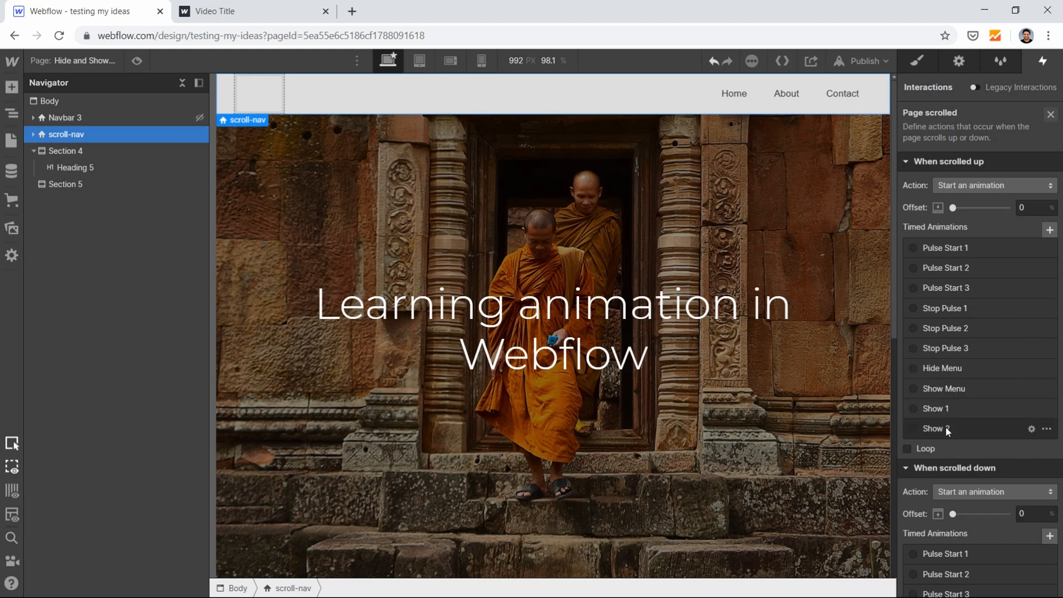
pyautogui.click(948, 429)
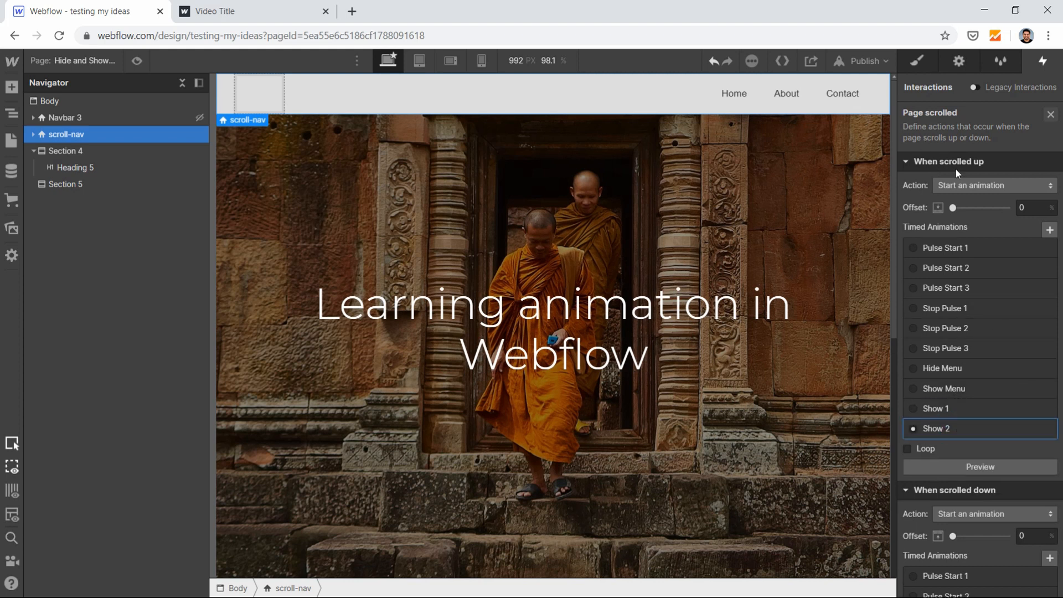
# Step: Edit Show 2 to use an Ease In curve, then preview the navbar while scrolling
pyautogui.click(935, 428)
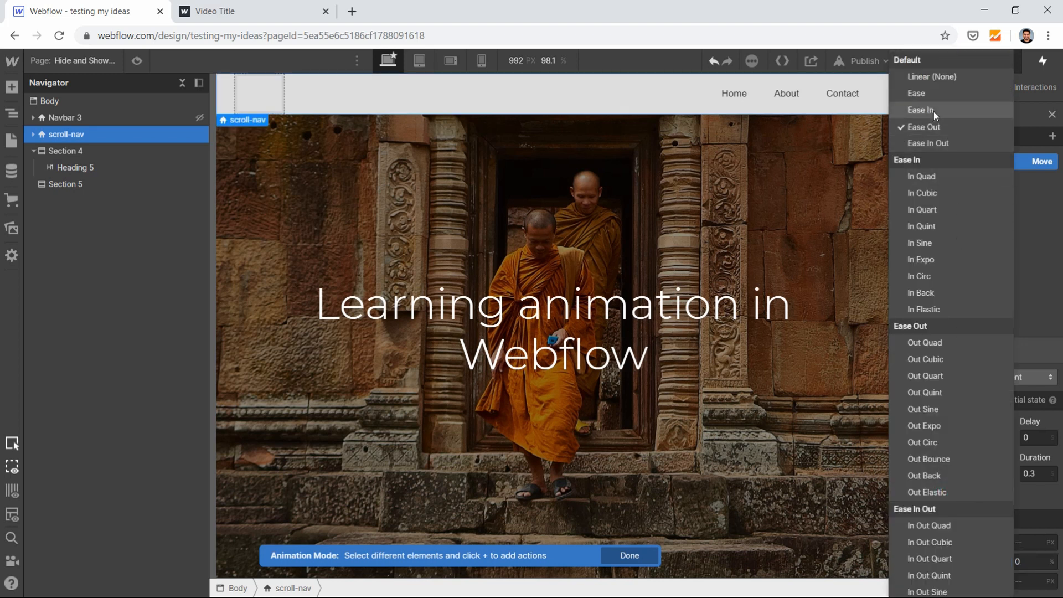
pyautogui.click(630, 556)
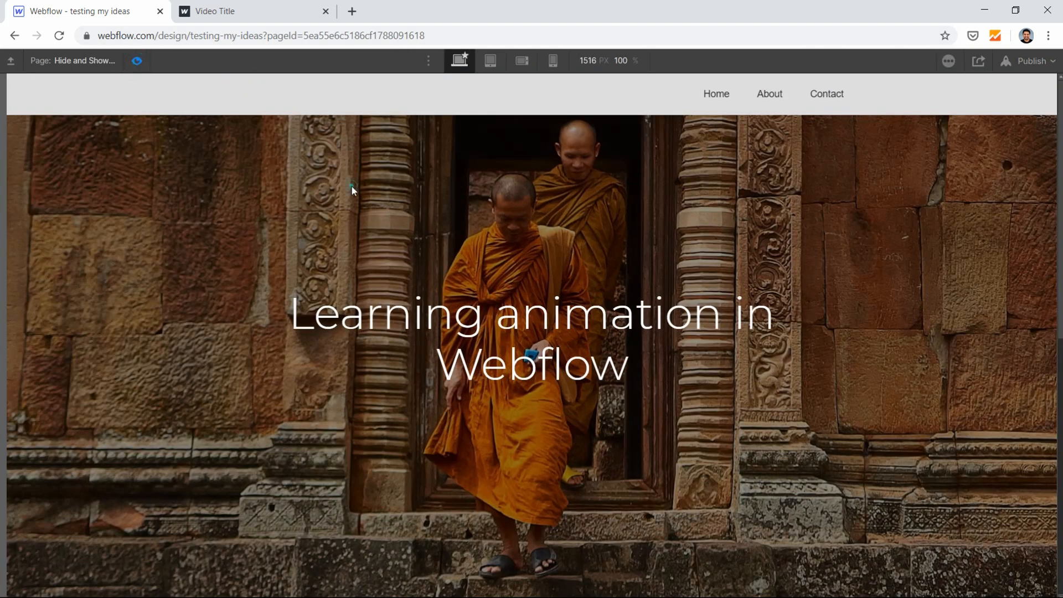
pyautogui.scroll(-3)
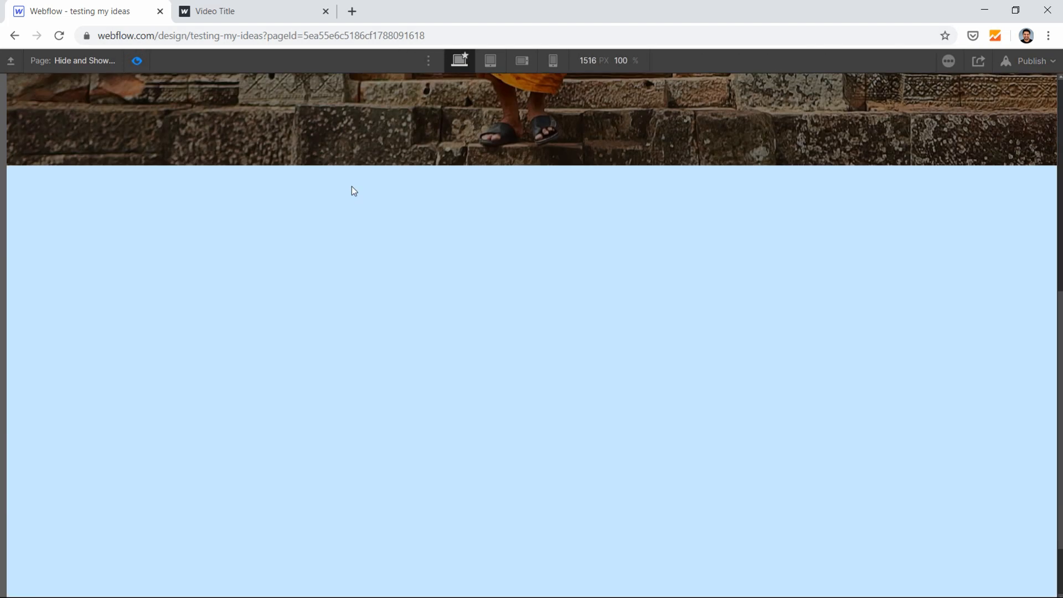